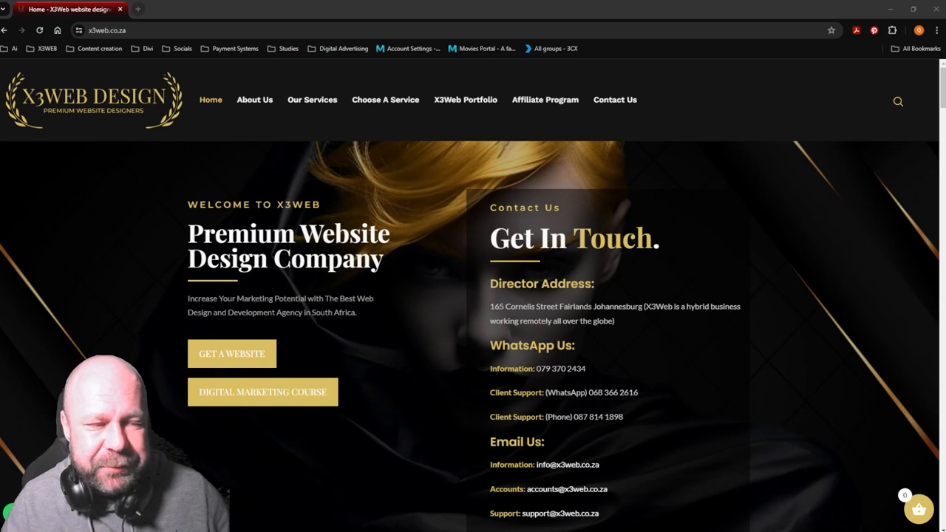
{"action": "mouse_move", "coordinate": [673, 421]}
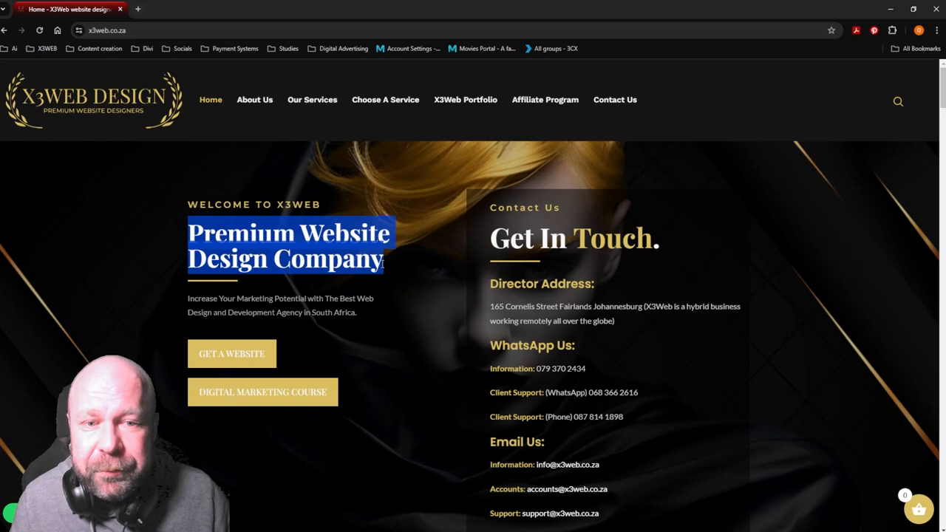
Scroll the home page down past Latest Work and Meet Expert Team, then back to the top.
{"action": "scroll", "scroll_direction": "down", "scroll_amount": 3}
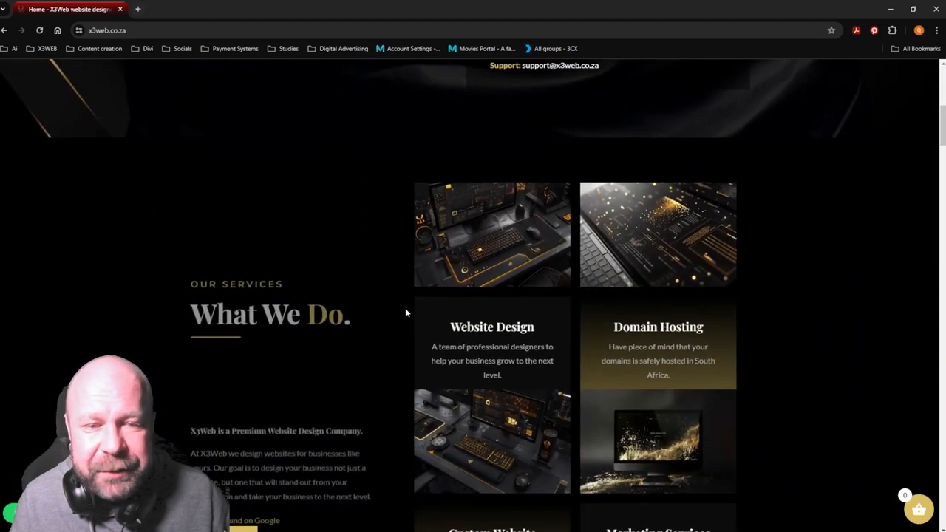
{"action": "scroll", "scroll_direction": "down", "scroll_amount": 3}
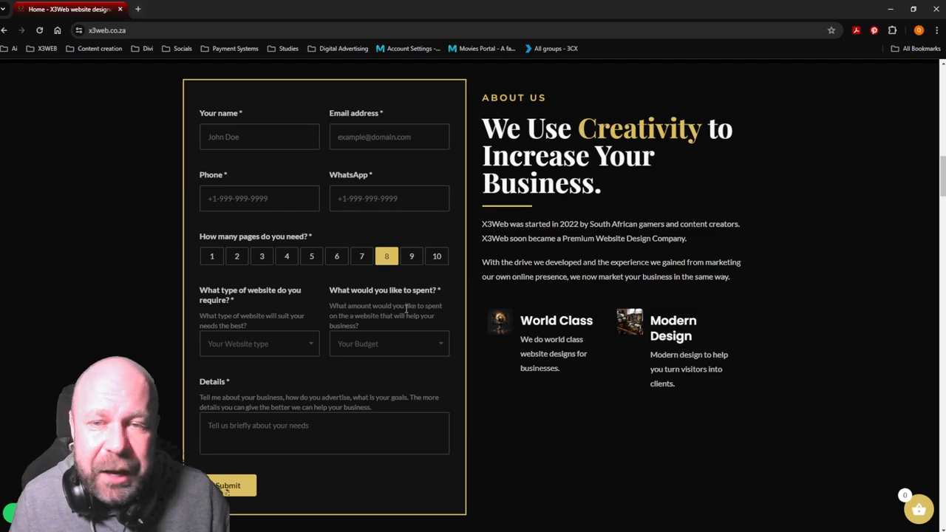
{"action": "scroll", "scroll_direction": "down", "scroll_amount": 3}
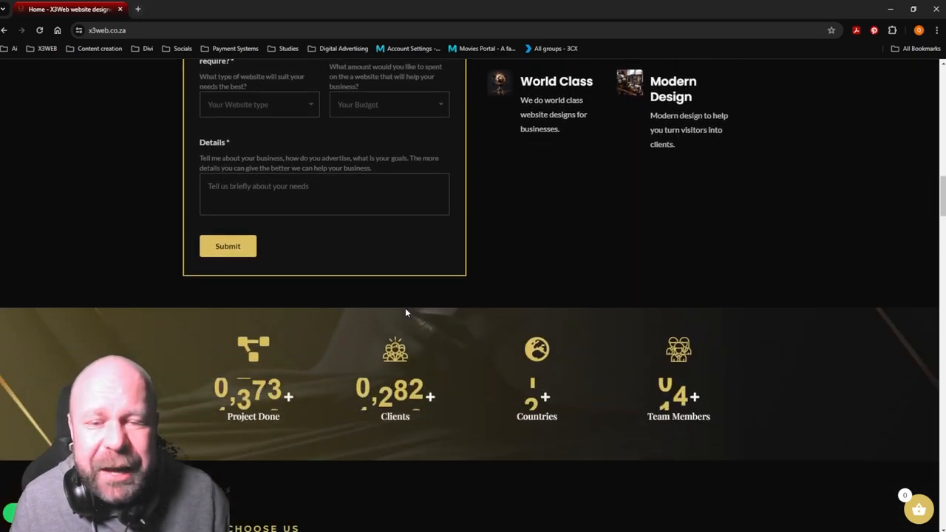
{"action": "scroll", "scroll_direction": "down", "scroll_amount": 3}
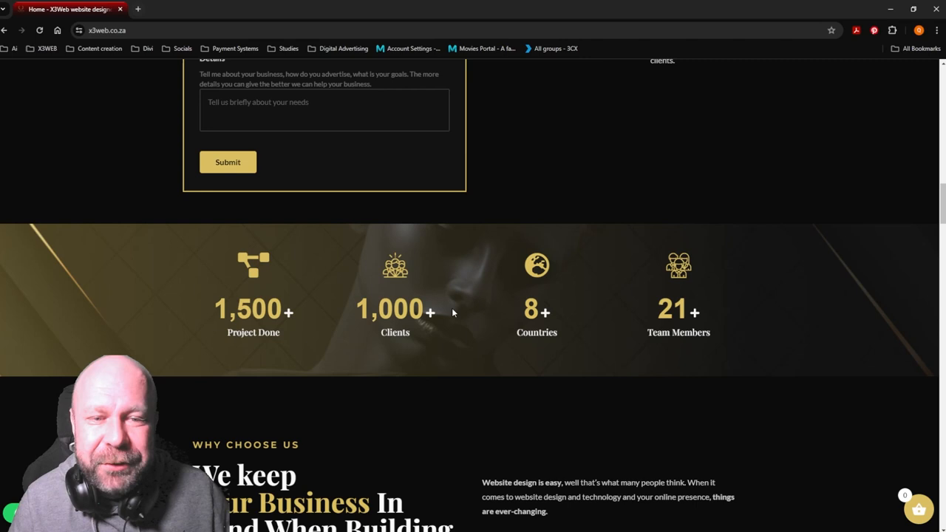
{"action": "mouse_move", "coordinate": [379, 325]}
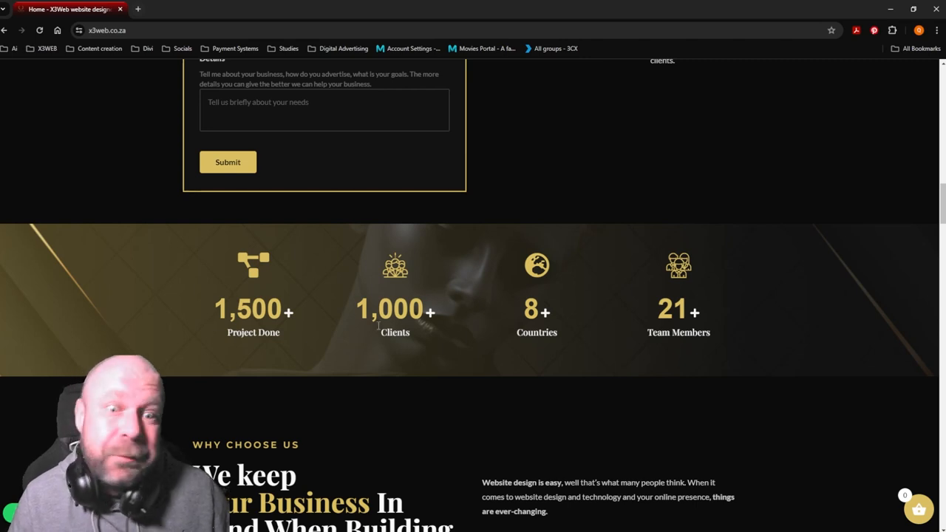
{"action": "mouse_move", "coordinate": [379, 242]}
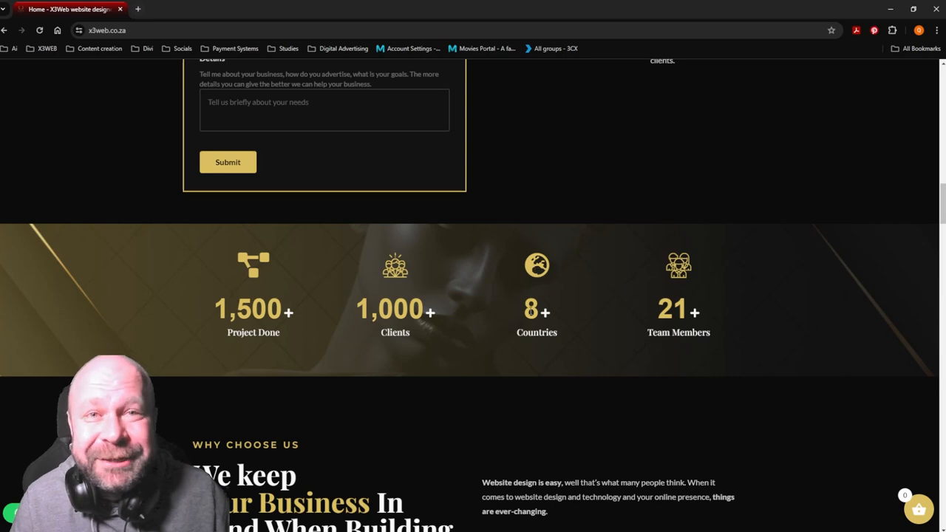
{"action": "scroll", "scroll_direction": "down", "scroll_amount": 3}
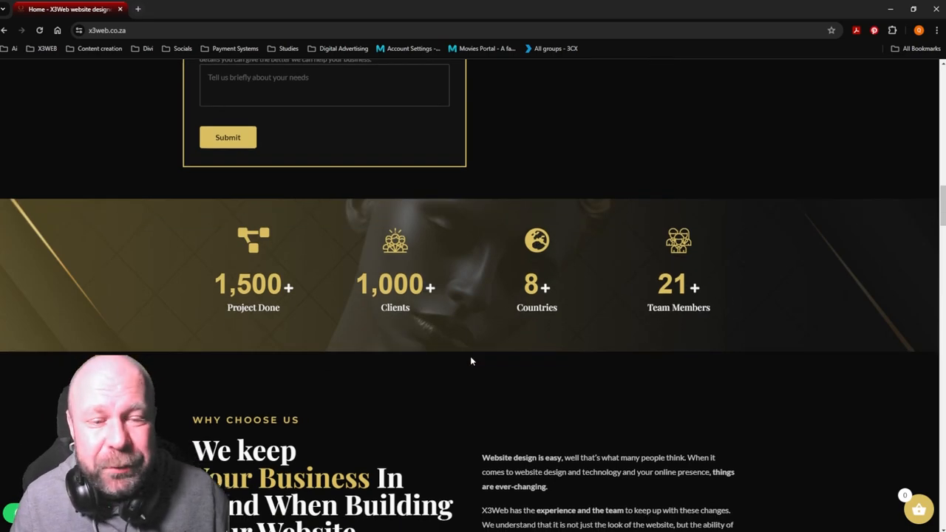
{"action": "scroll", "scroll_direction": "down", "scroll_amount": 3}
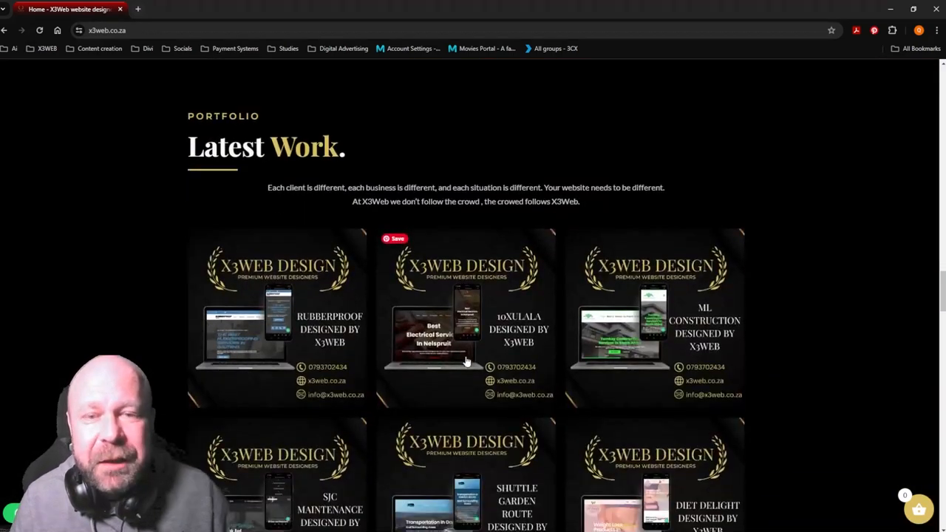
{"action": "scroll", "scroll_direction": "down", "scroll_amount": 3}
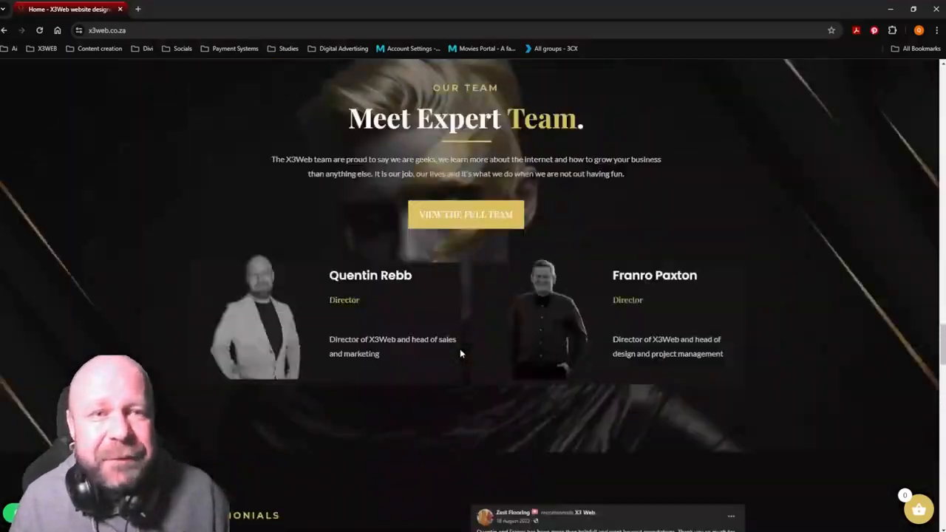
{"action": "scroll", "scroll_direction": "up", "scroll_amount": 3}
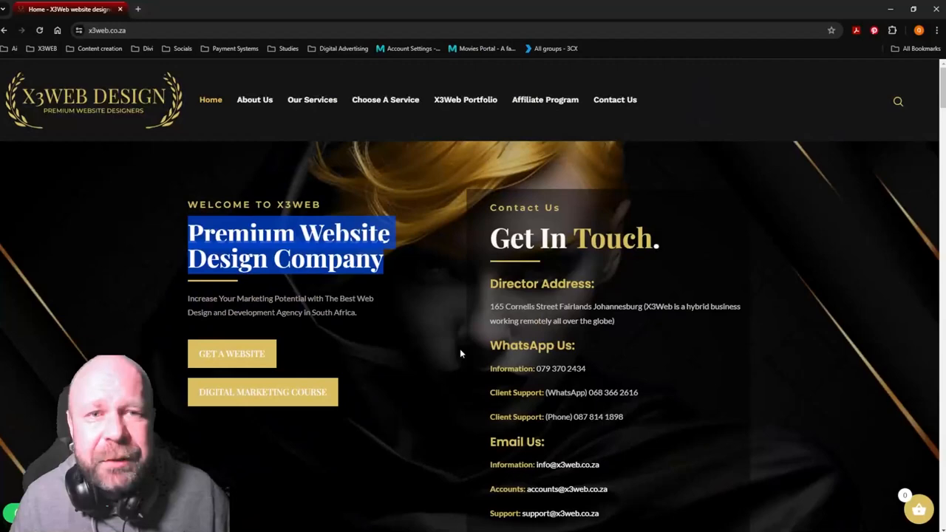
Go to the X3Web Portfolio page from the nav bar.
{"action": "left_click", "coordinate": [464, 100]}
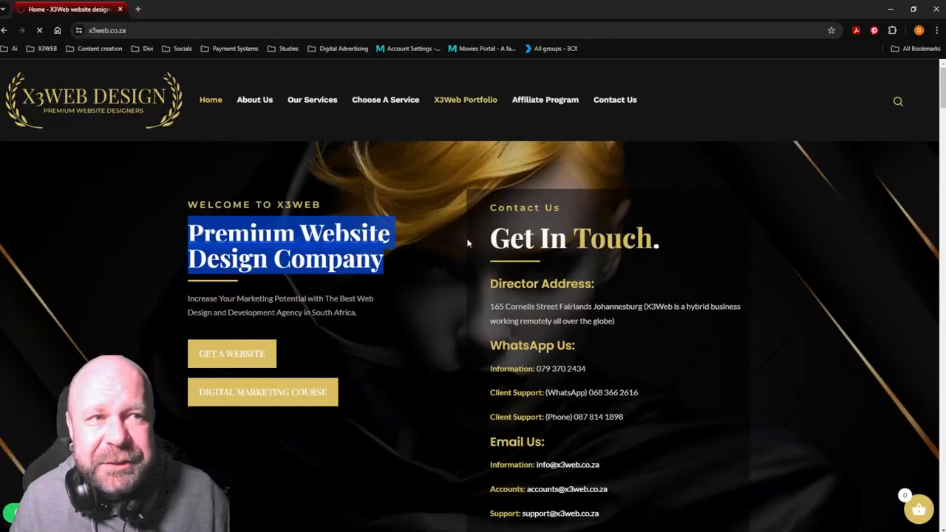
Scroll down the Portfolio page through the grid of client website screenshots to its lower rows.
{"action": "left_click", "coordinate": [464, 99]}
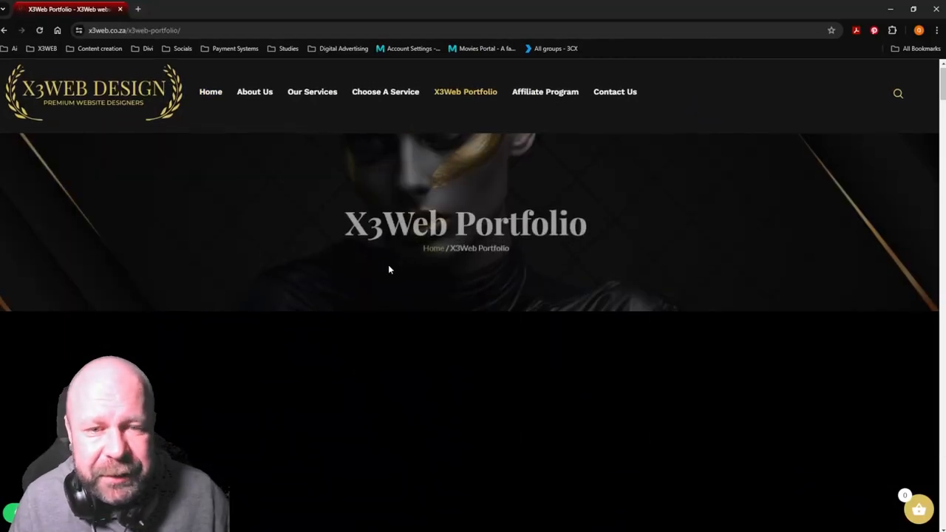
{"action": "scroll", "scroll_direction": "down", "scroll_amount": 3}
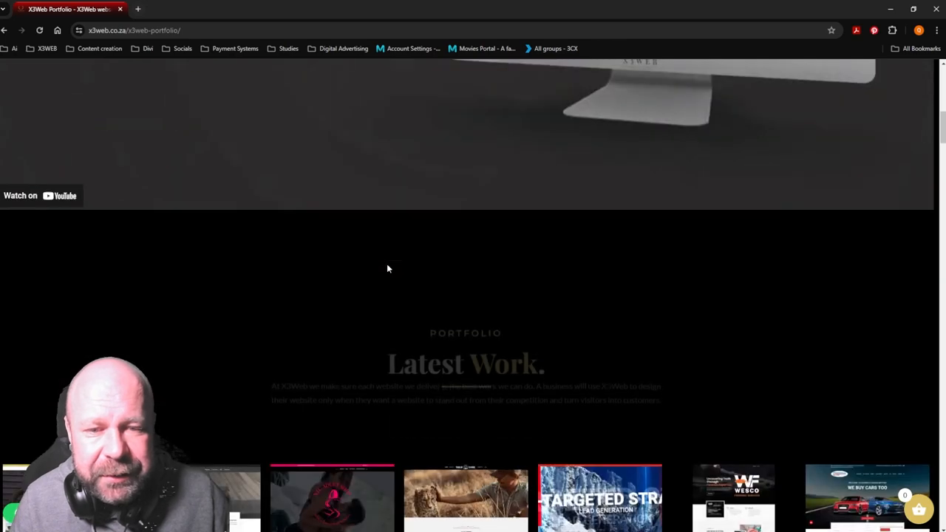
{"action": "scroll", "scroll_direction": "down", "scroll_amount": 3}
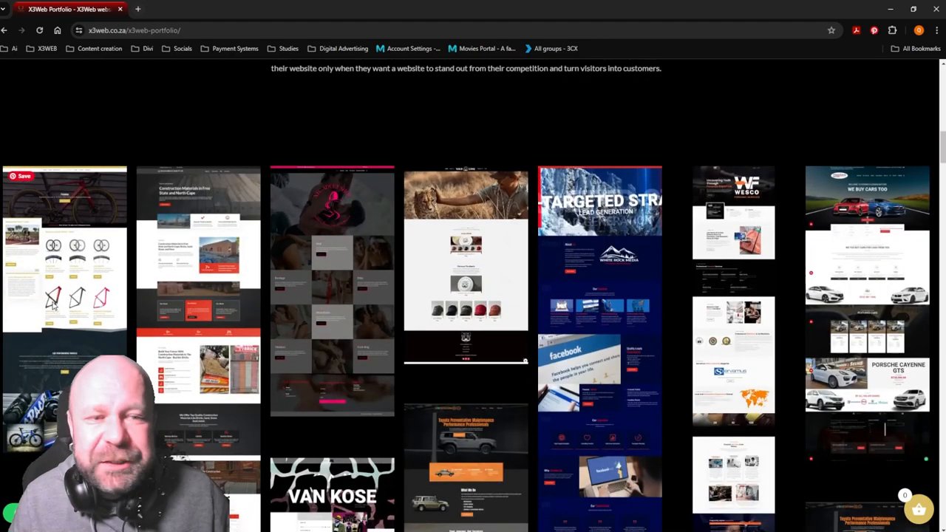
{"action": "scroll", "scroll_direction": "down", "scroll_amount": 3}
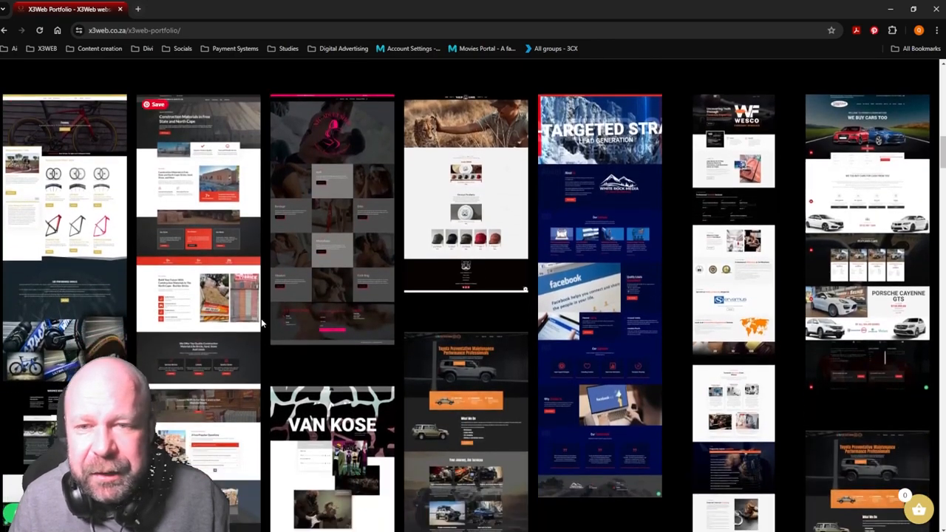
{"action": "scroll", "scroll_direction": "down", "scroll_amount": 3}
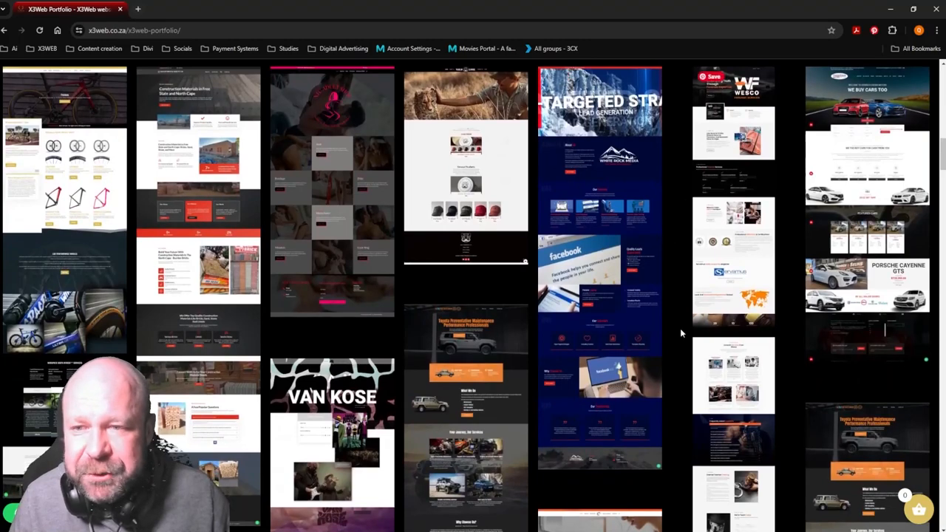
{"action": "scroll", "scroll_direction": "down", "scroll_amount": 3}
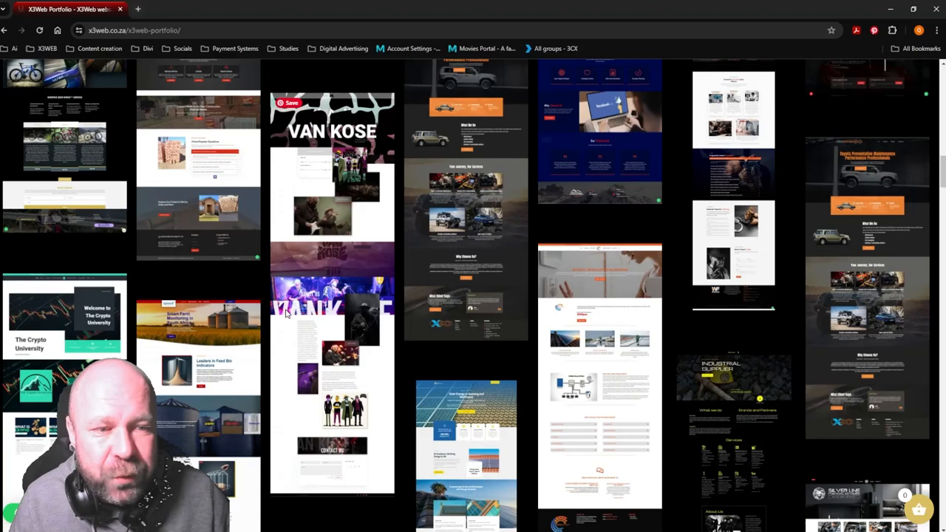
{"action": "scroll", "scroll_direction": "down", "scroll_amount": 3}
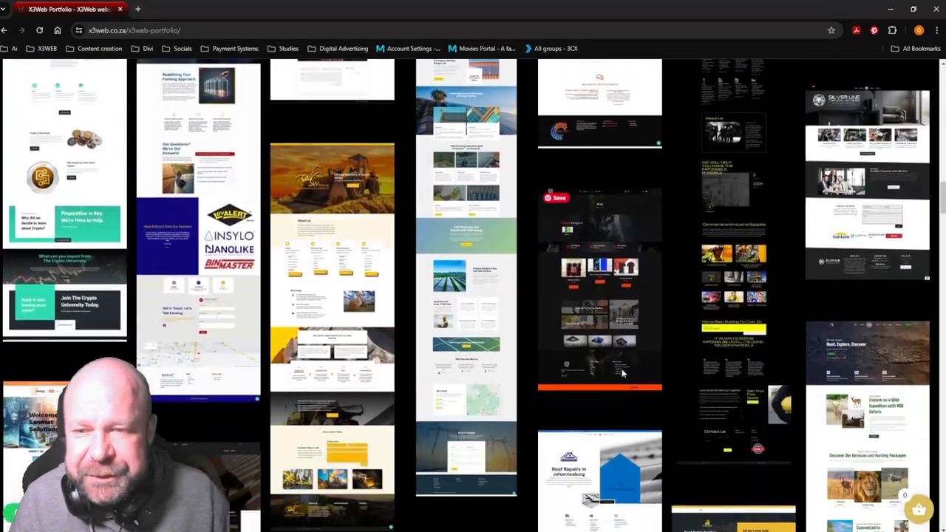
{"action": "scroll", "scroll_direction": "down", "scroll_amount": 3}
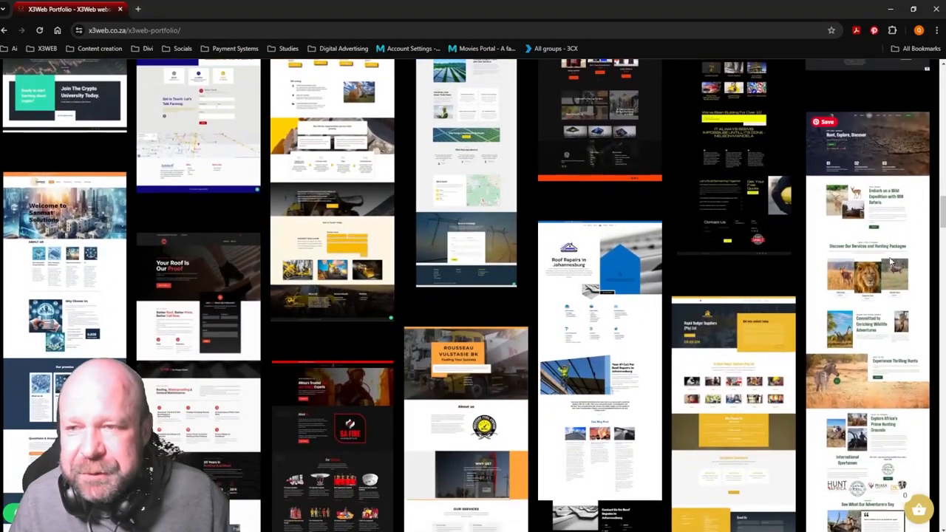
{"action": "scroll", "scroll_direction": "down", "scroll_amount": 3}
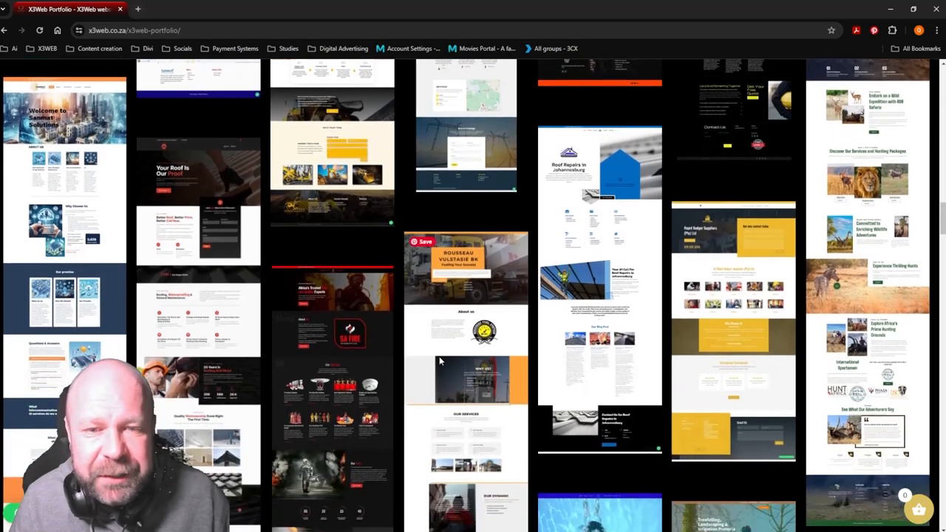
{"action": "scroll", "scroll_direction": "down", "scroll_amount": 3}
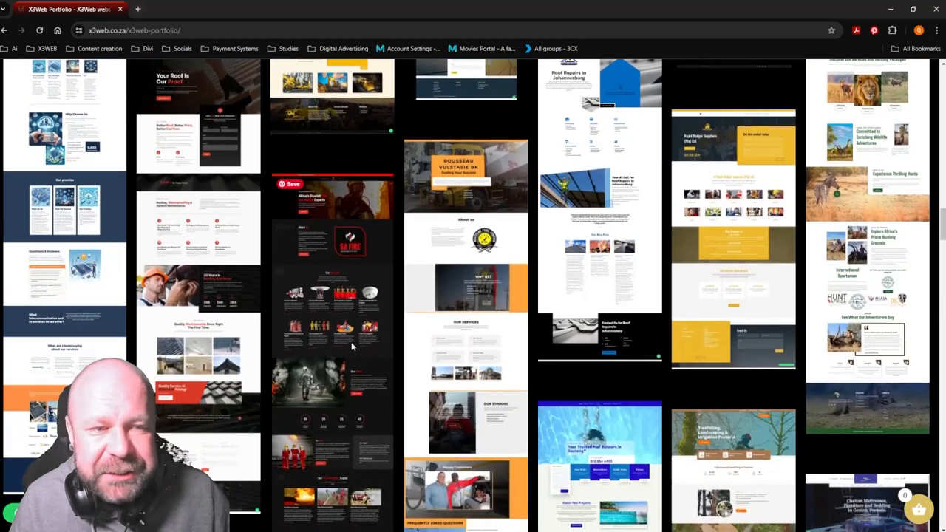
{"action": "scroll", "scroll_direction": "down", "scroll_amount": 3}
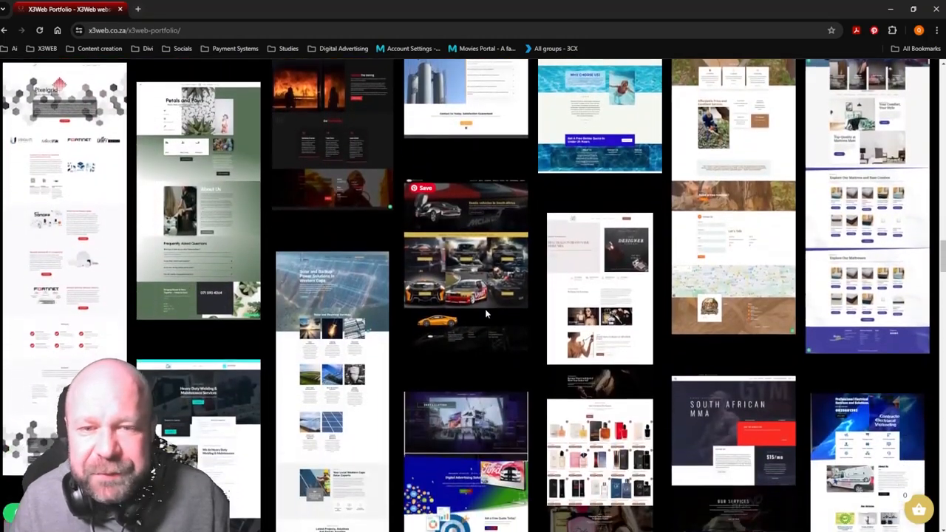
{"action": "scroll", "scroll_direction": "down", "scroll_amount": 3}
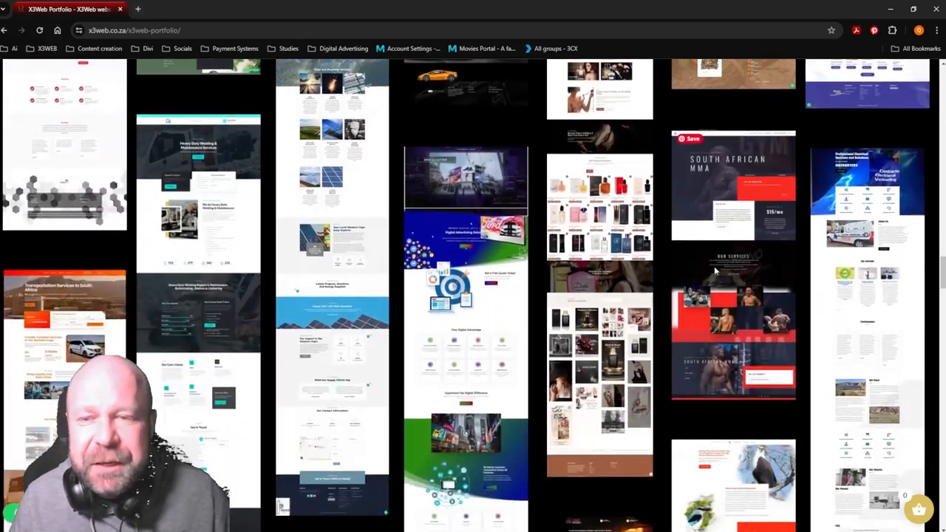
{"action": "scroll", "scroll_direction": "down", "scroll_amount": 3}
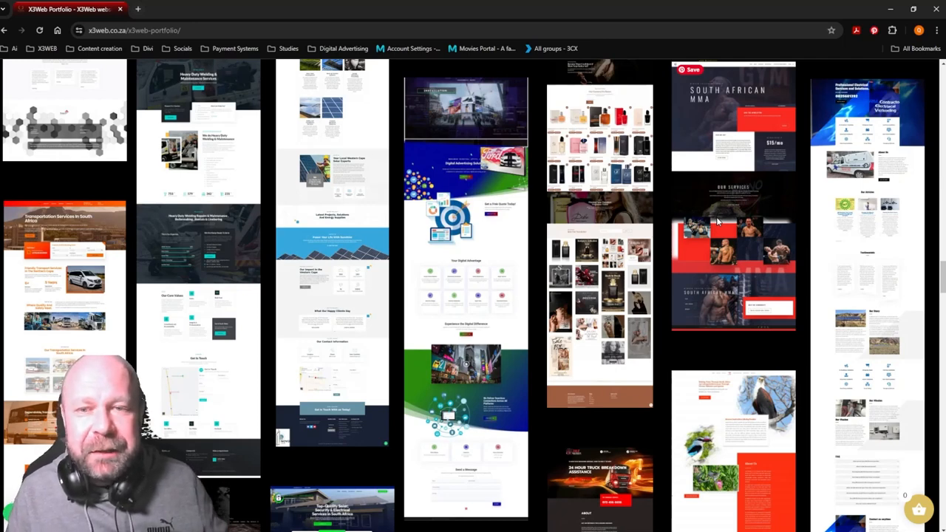
{"action": "mouse_move", "coordinate": [786, 161]}
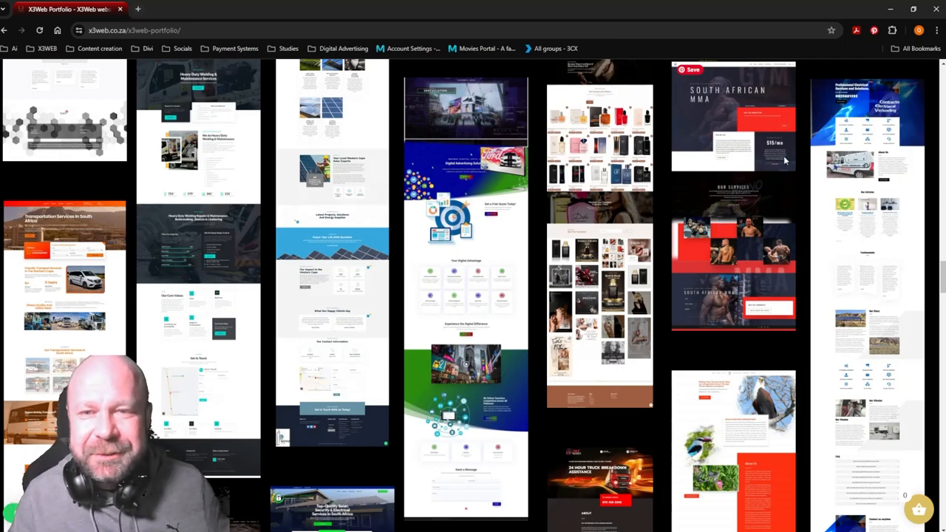
{"action": "scroll", "scroll_direction": "up", "scroll_amount": 3}
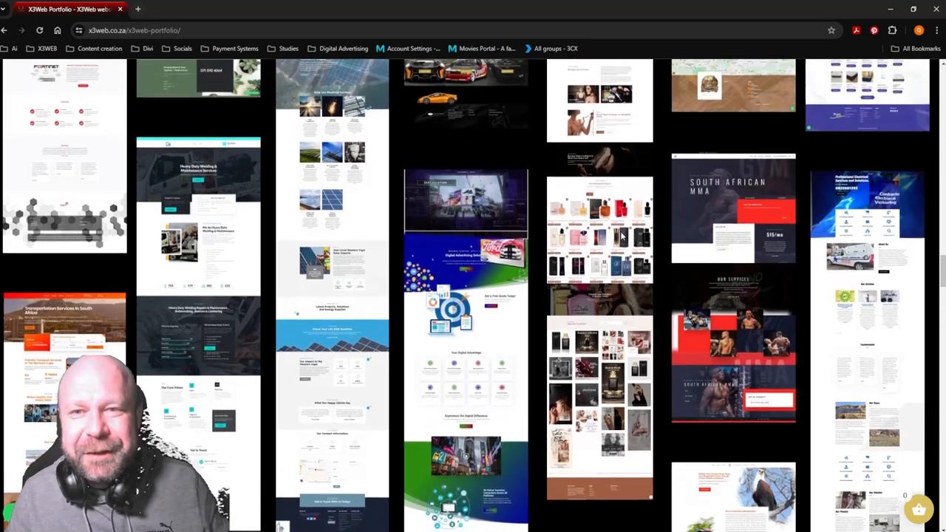
{"action": "scroll", "scroll_direction": "up", "scroll_amount": 3}
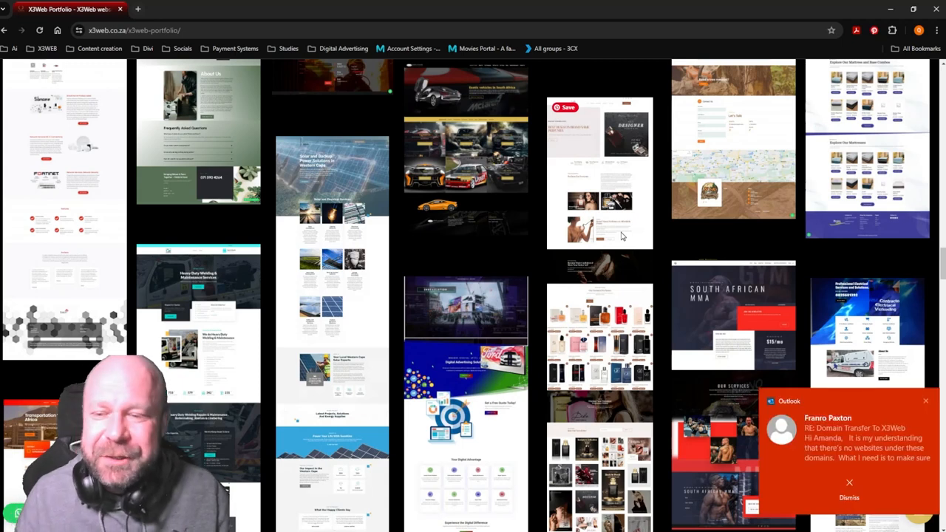
{"action": "left_click", "coordinate": [848, 497]}
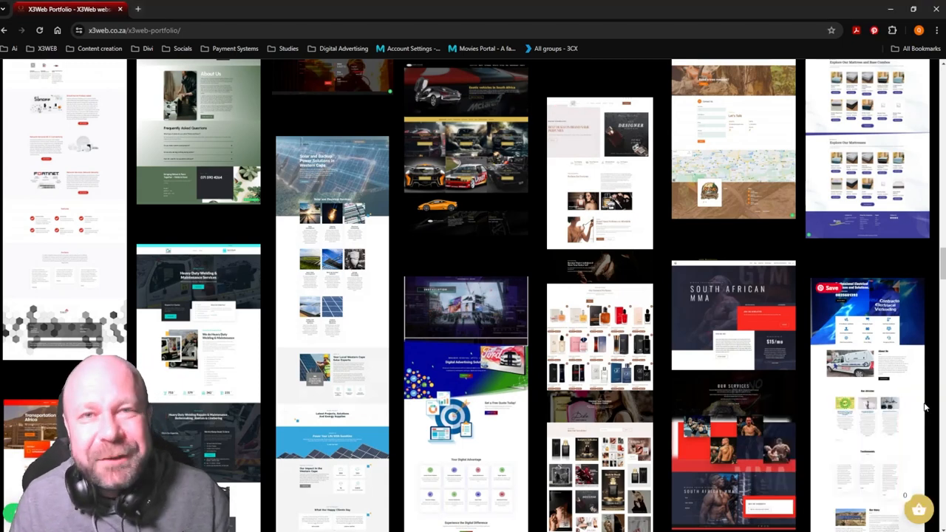